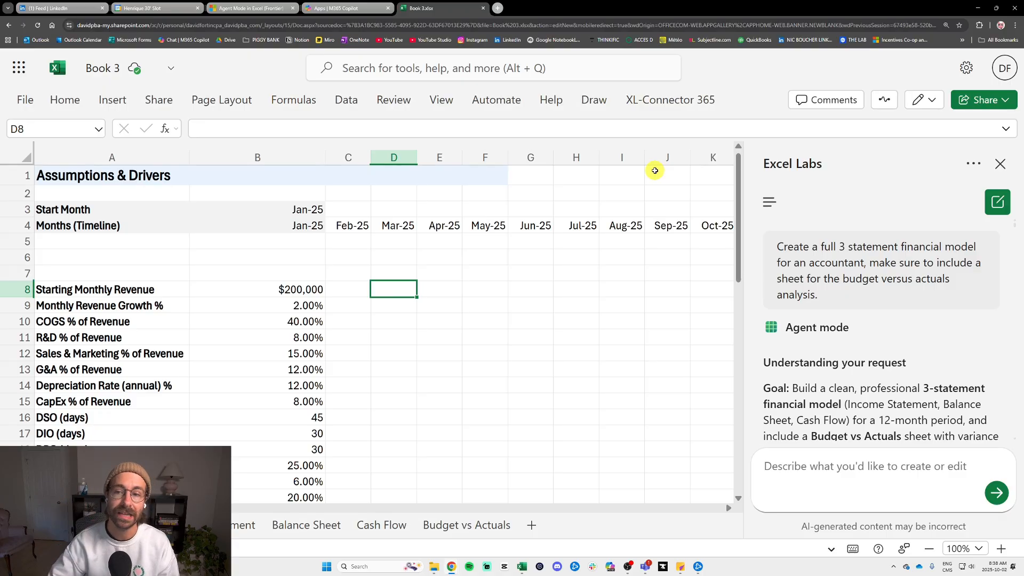
{"action": "mouse_move", "coordinate": [848, 234]}
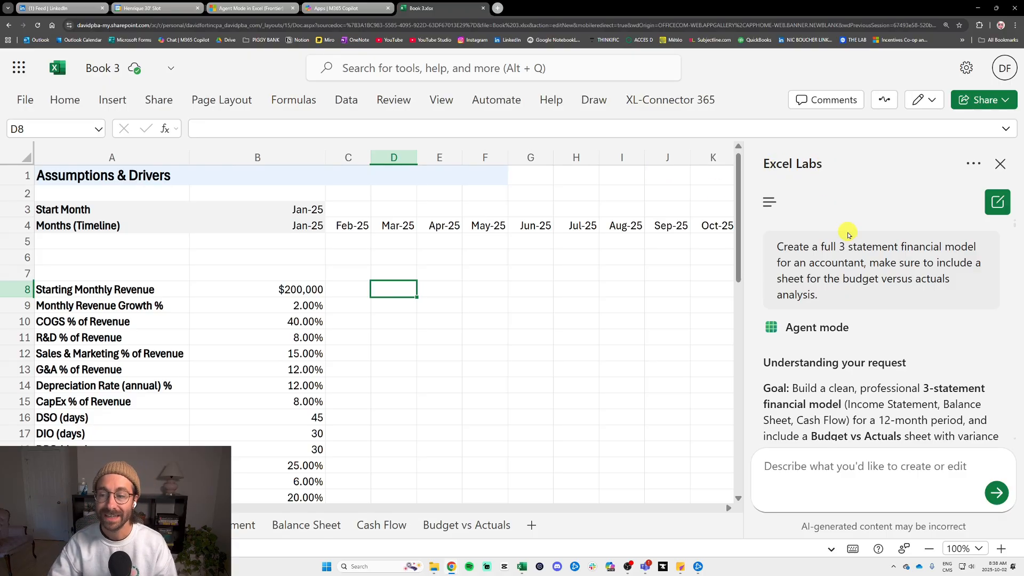
{"action": "mouse_move", "coordinate": [826, 238]}
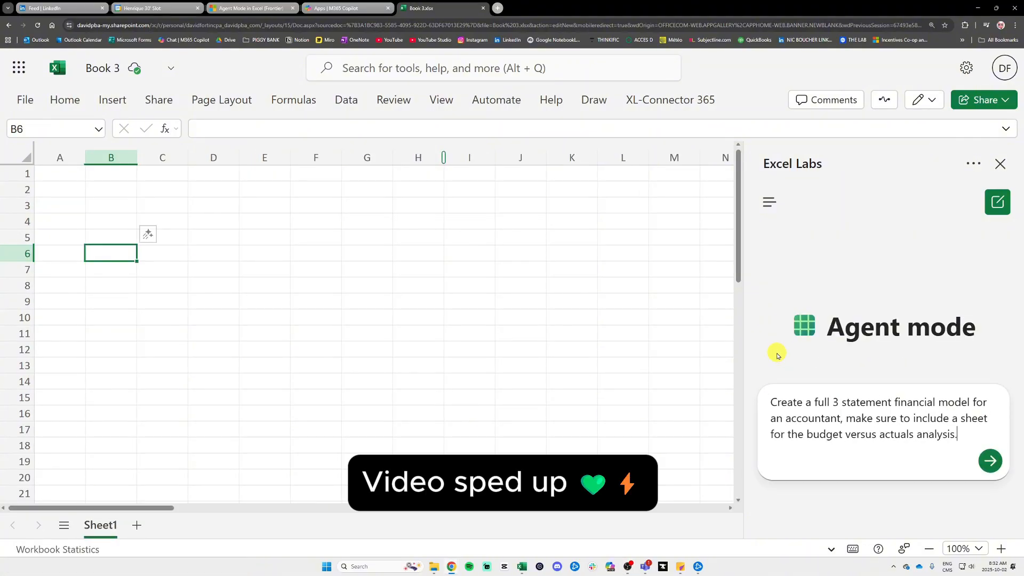
Step: Submit the Agent Mode prompt, then view the generated Income Statement and Budget vs Actuals sheets
{"action": "left_click", "coordinate": [990, 460]}
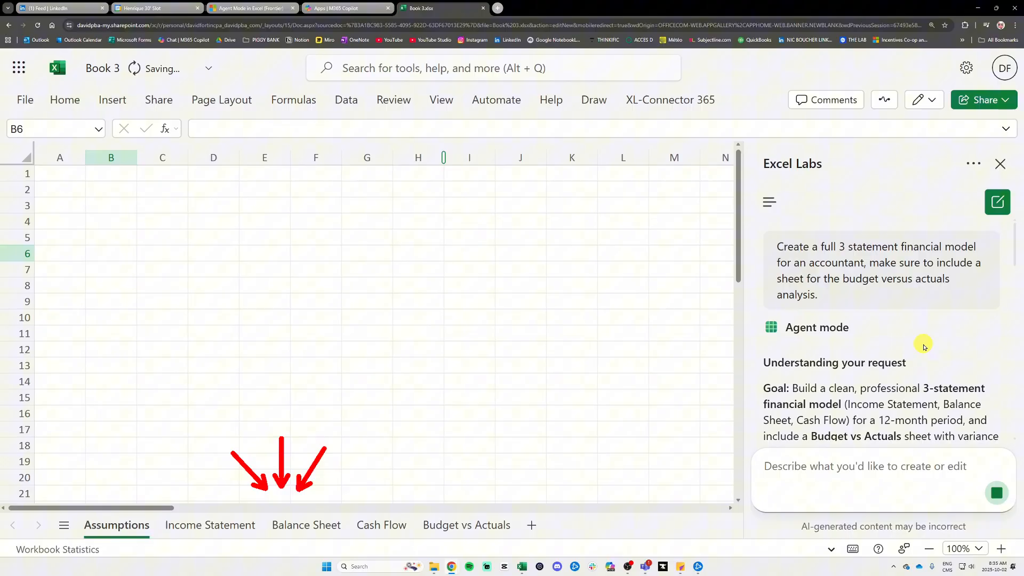
{"action": "left_click", "coordinate": [210, 525]}
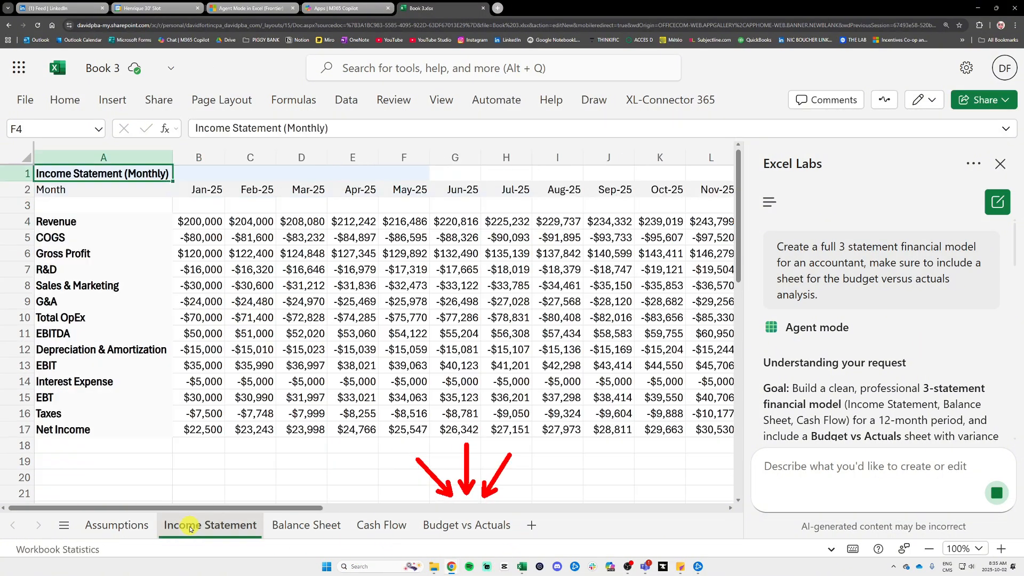
{"action": "left_click", "coordinate": [466, 525]}
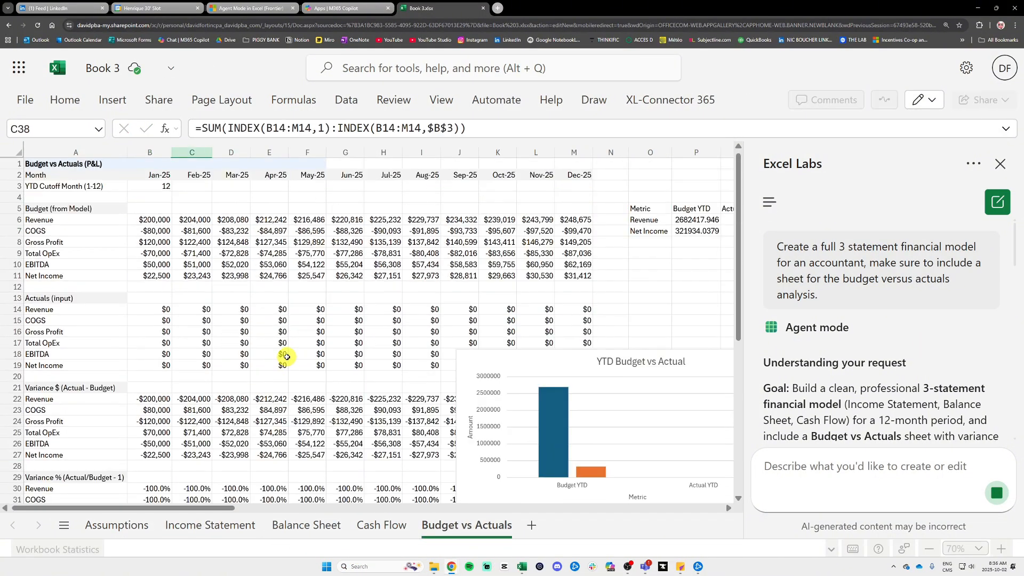
Step: On Assumptions, grow Starting Monthly Revenue with =B8*(1+$B$9) filled right across the months
{"action": "left_click", "coordinate": [116, 525]}
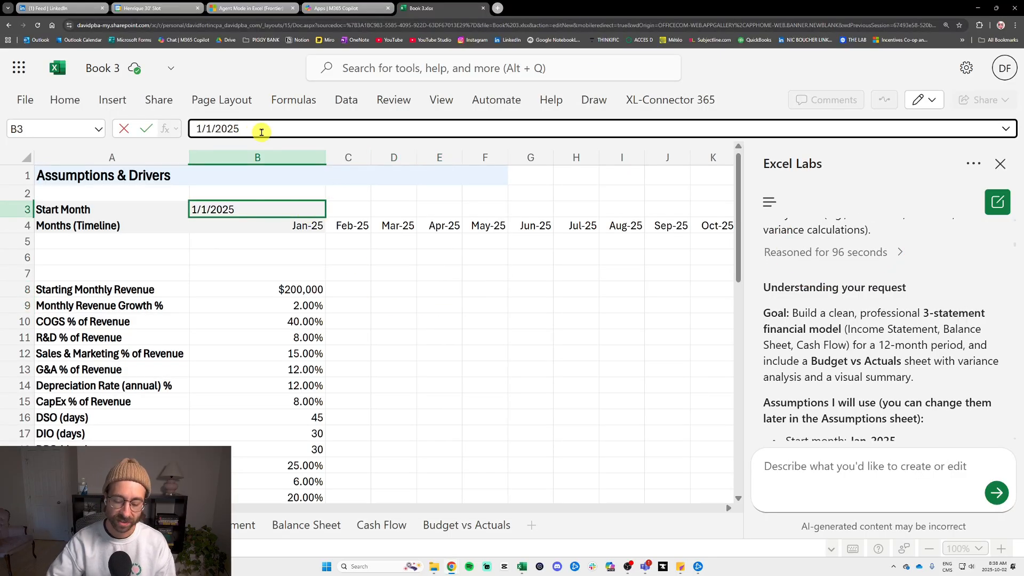
{"action": "type", "text": ":0"}
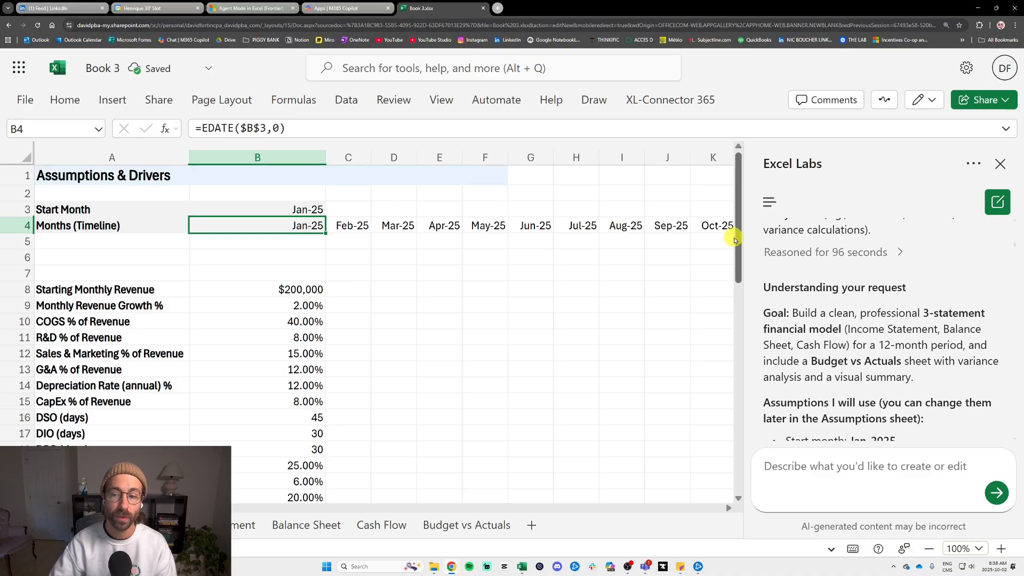
{"action": "scroll", "scroll_direction": "down", "scroll_amount": 3}
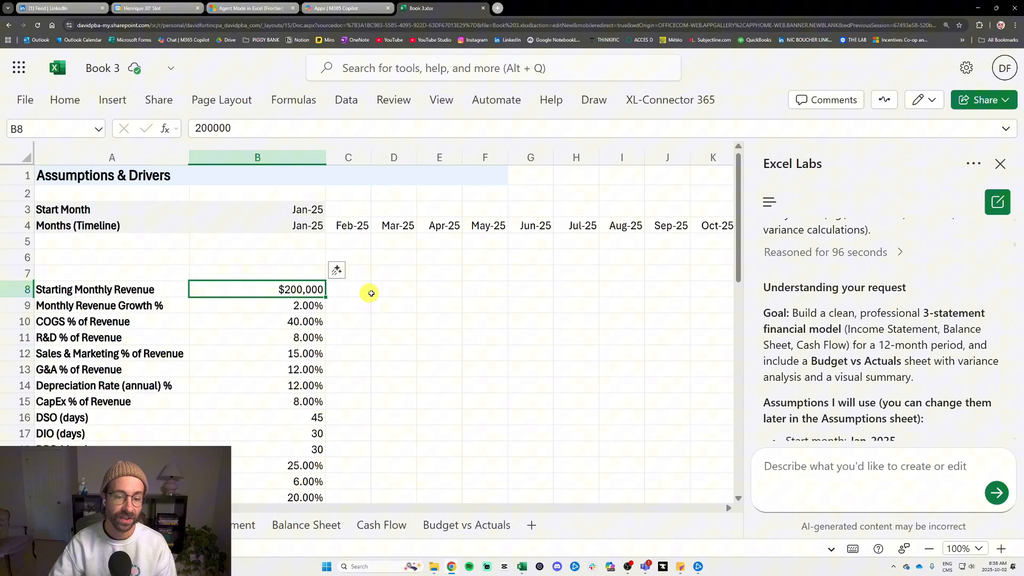
{"action": "left_click", "coordinate": [348, 289]}
{"action": "type", "text": "=B8*(1+$B$9)"}
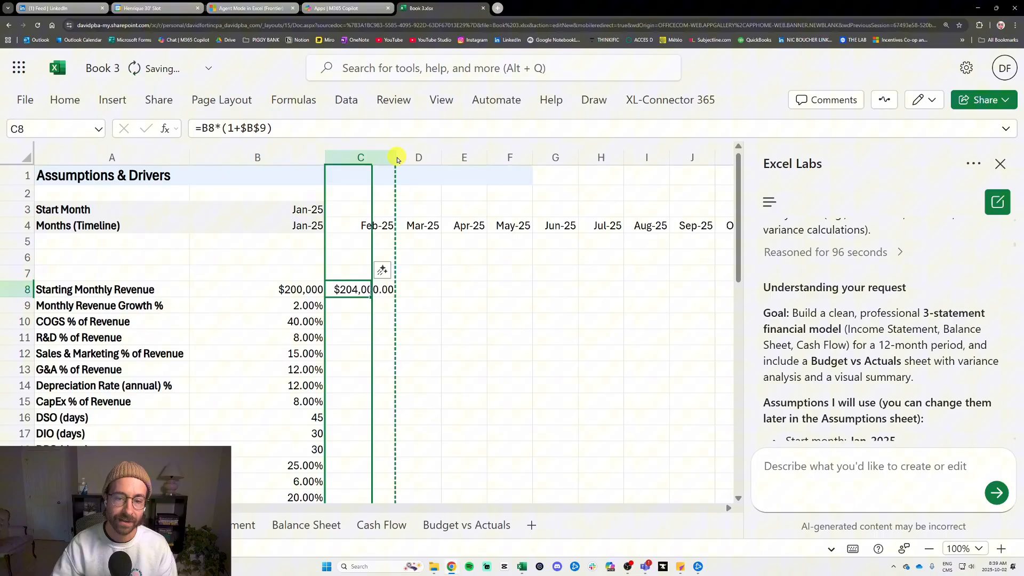
{"action": "left_click", "coordinate": [464, 257]}
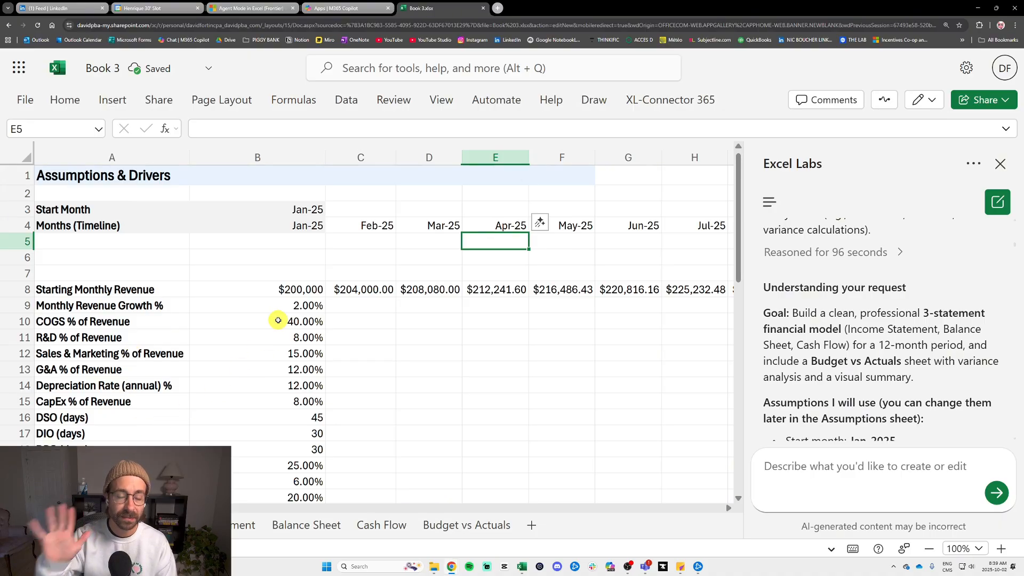
{"action": "scroll", "scroll_direction": "down", "scroll_amount": 3}
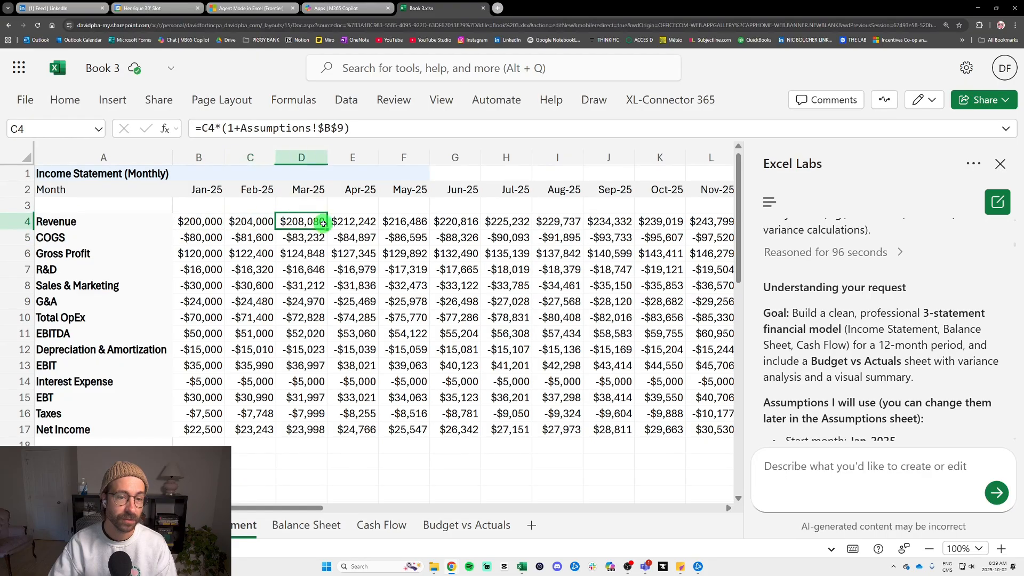
Step: Inspect the March Revenue formula on the Income Statement to confirm compounding growth
{"action": "left_click", "coordinate": [301, 221]}
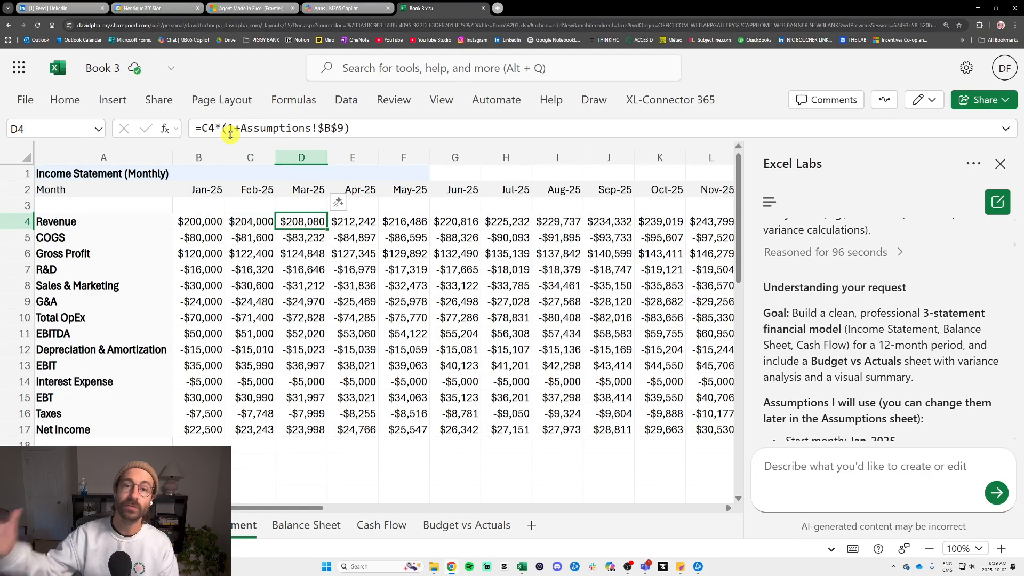
{"action": "scroll", "scroll_direction": "down", "scroll_amount": 3}
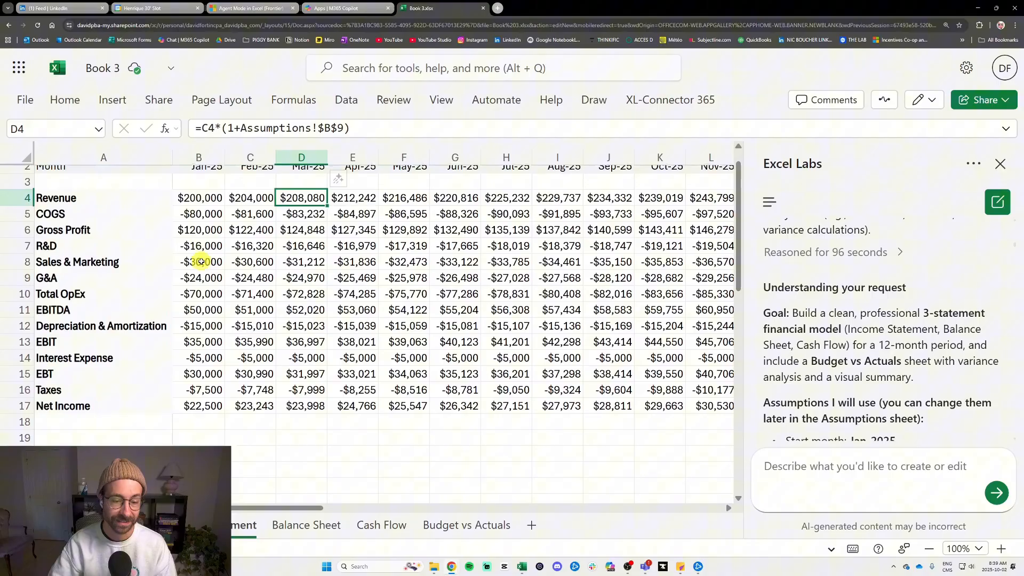
Step: Review the Balance Sheet's January PPE, Net formula and Total Liabilities & Equity totals
{"action": "left_click", "coordinate": [307, 525]}
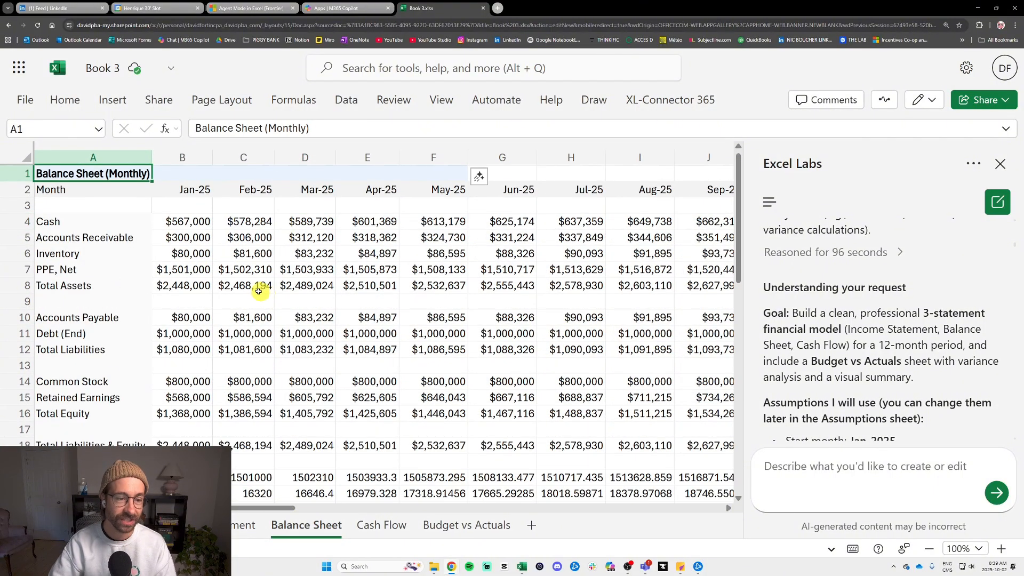
{"action": "left_click", "coordinate": [183, 269]}
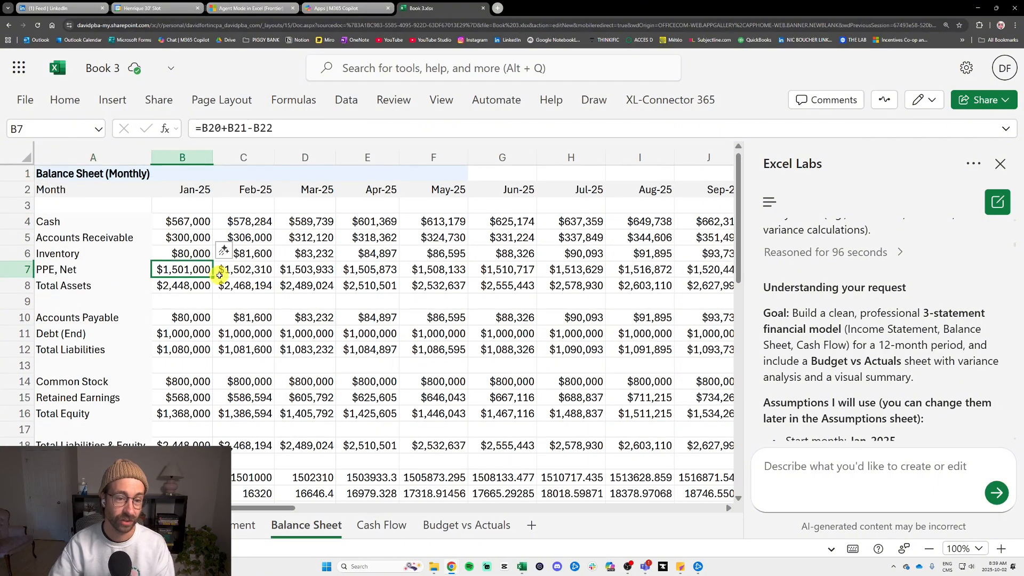
{"action": "double_click", "coordinate": [181, 268]}
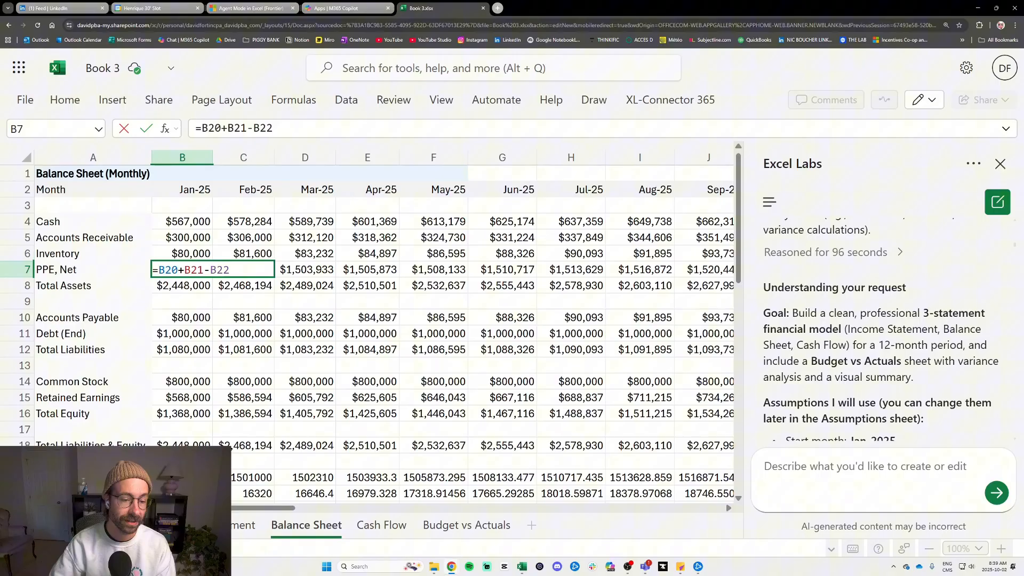
{"action": "scroll", "scroll_direction": "down", "scroll_amount": 3}
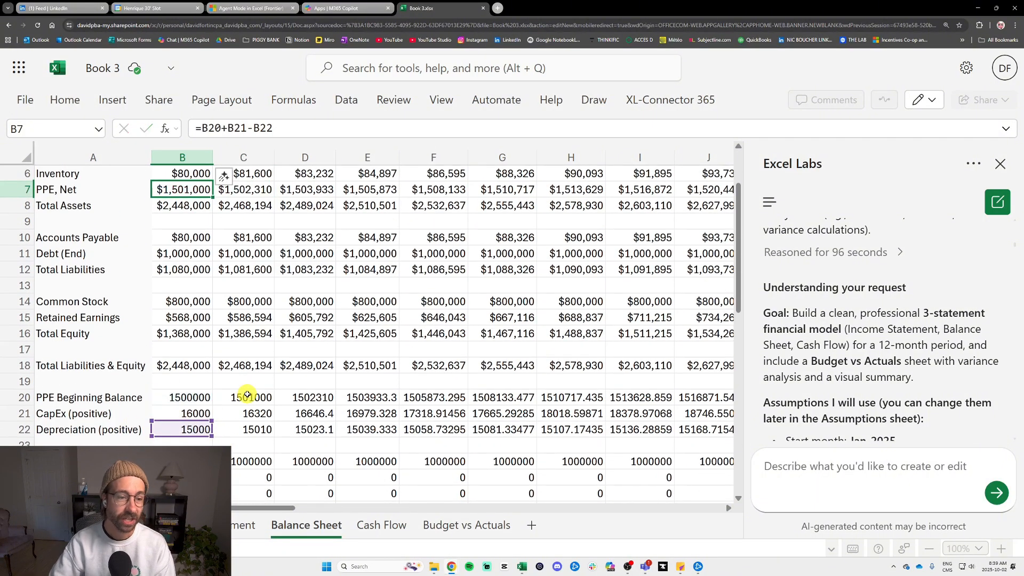
{"action": "left_click", "coordinate": [181, 365]}
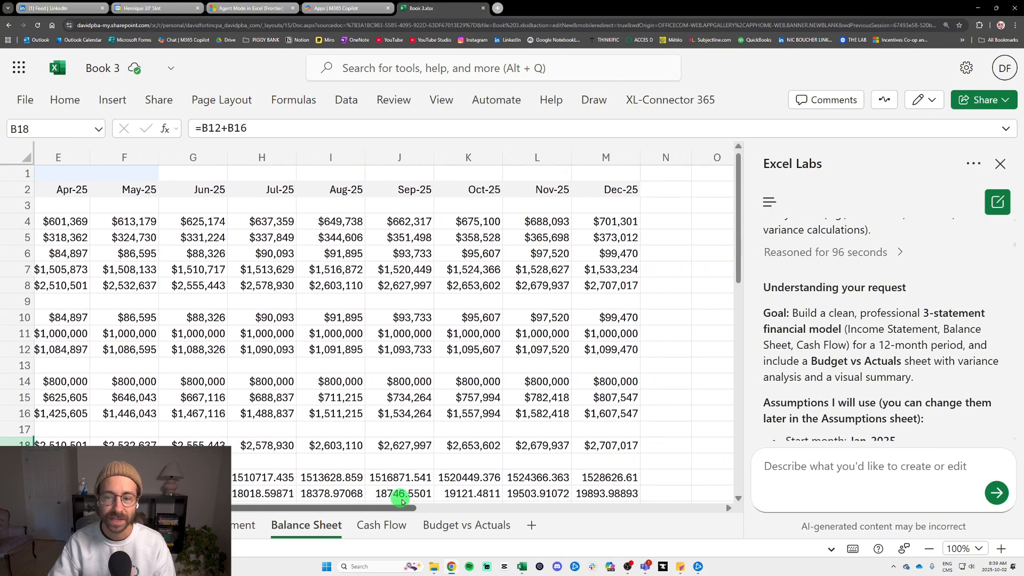
{"action": "scroll", "scroll_direction": "left", "scroll_amount": 3}
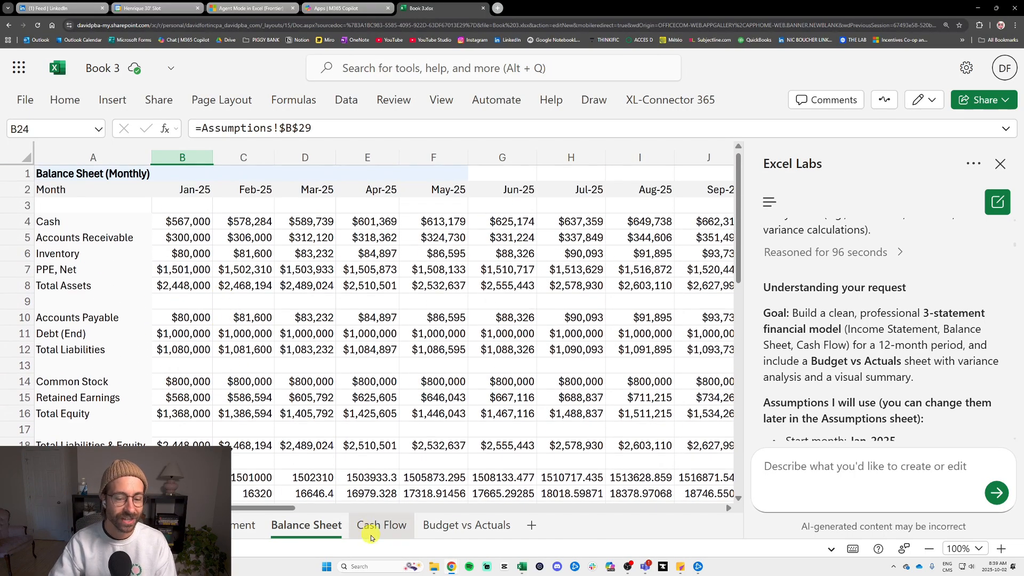
Step: Review the Cash Flow Statement lines down to January Ending Cash
{"action": "left_click", "coordinate": [382, 525]}
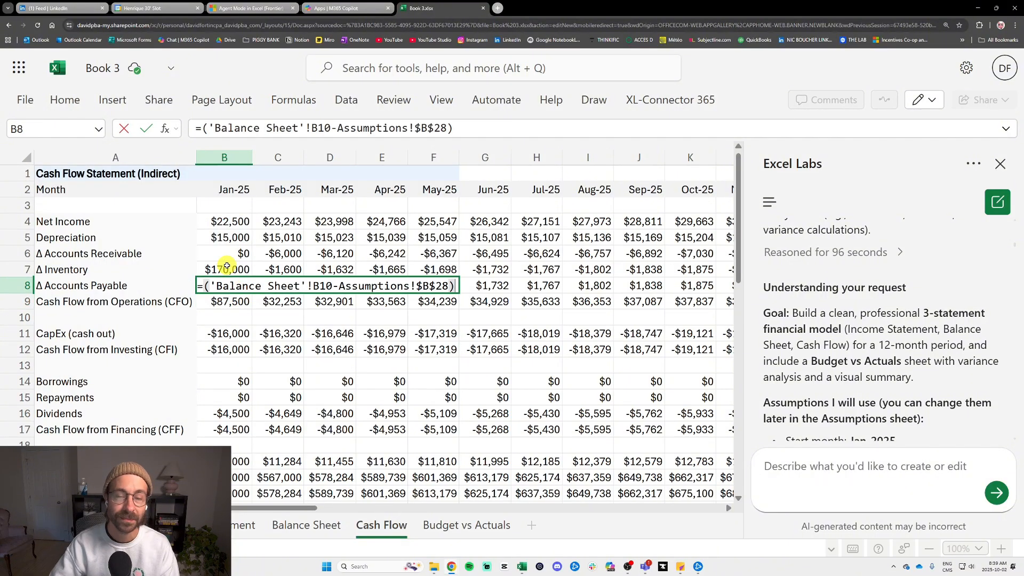
{"action": "scroll", "scroll_direction": "down", "scroll_amount": 3}
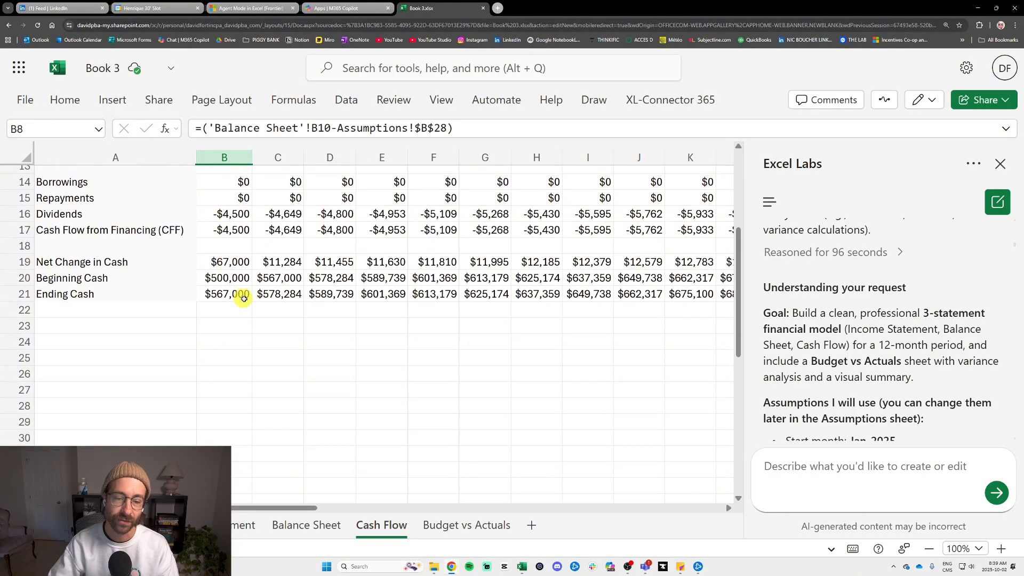
{"action": "left_click", "coordinate": [224, 293]}
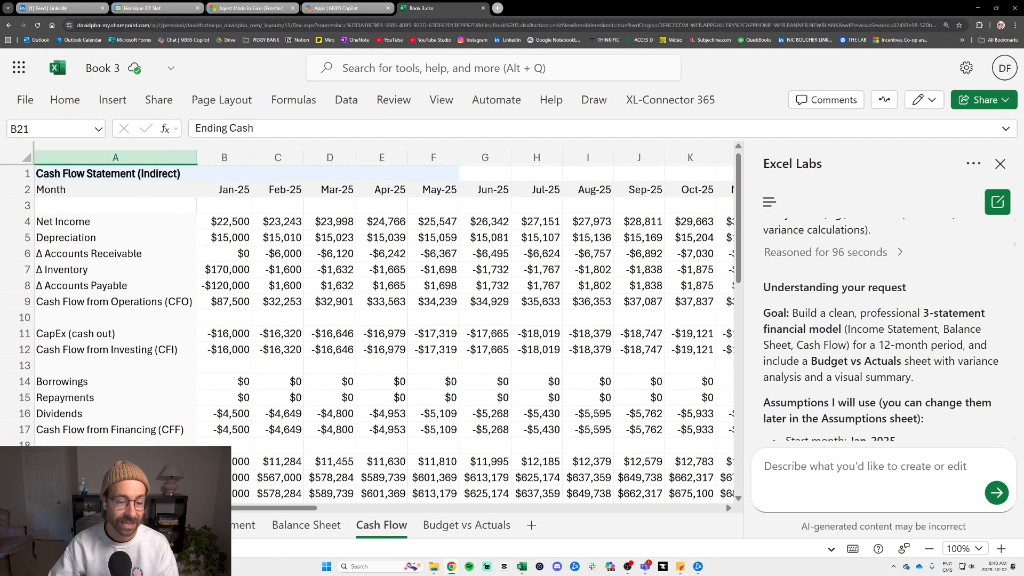
{"action": "left_click", "coordinate": [224, 365]}
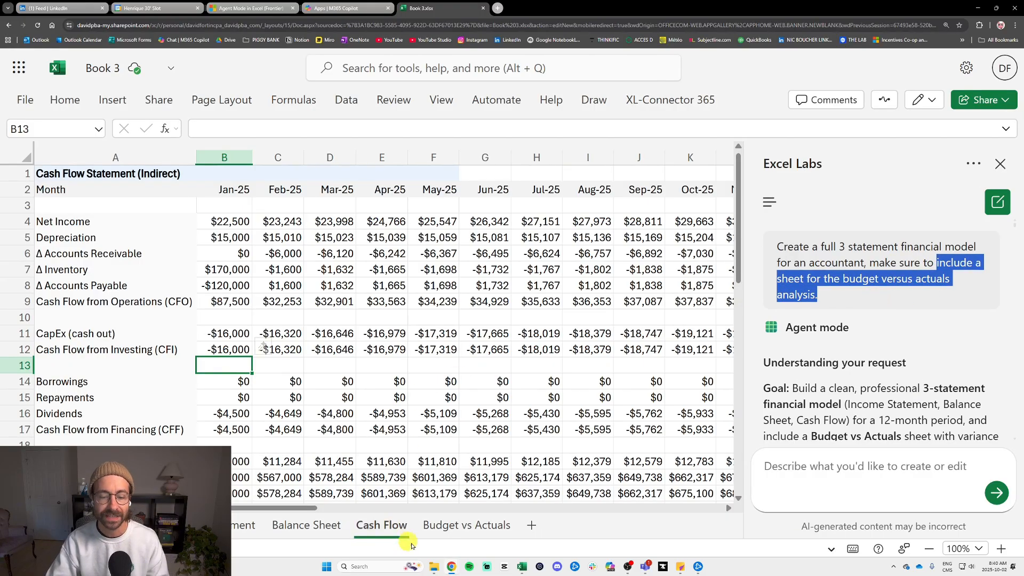
Step: Enter January actual Revenue 326555 and March COGS 84744, then check the Total OpEx variance %
{"action": "left_click", "coordinate": [466, 525]}
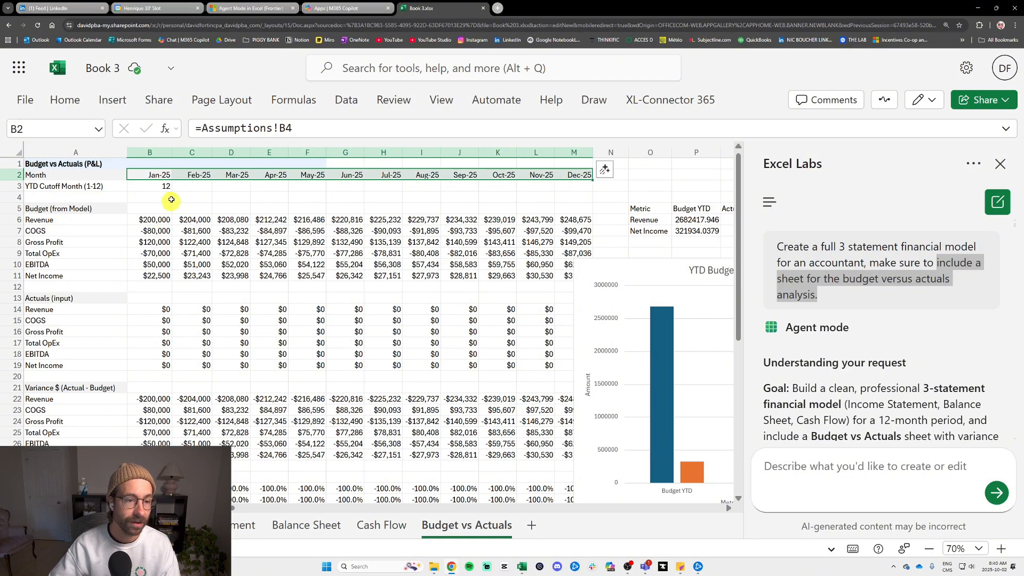
{"action": "left_click", "coordinate": [150, 220]}
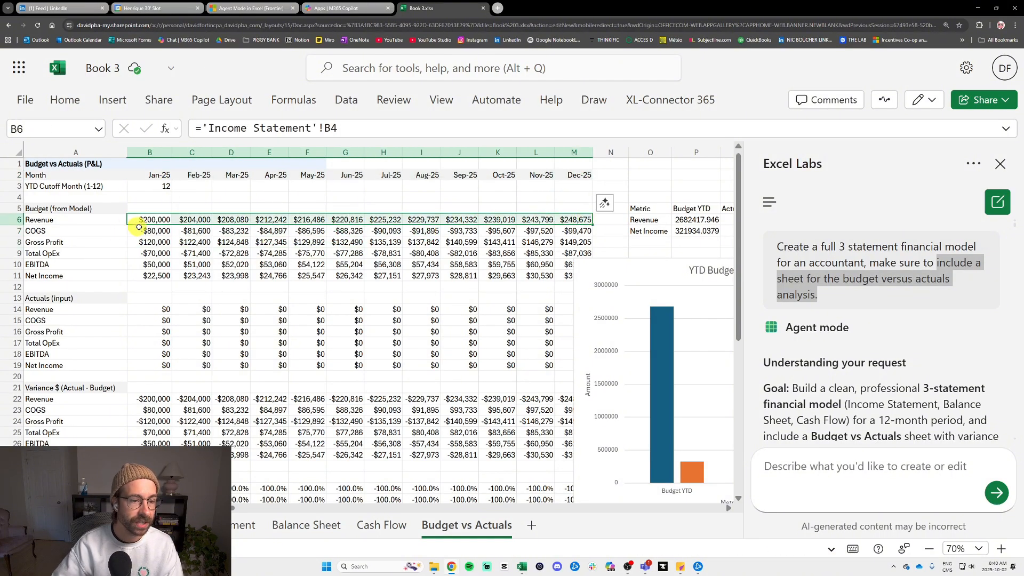
{"action": "left_click", "coordinate": [191, 309]}
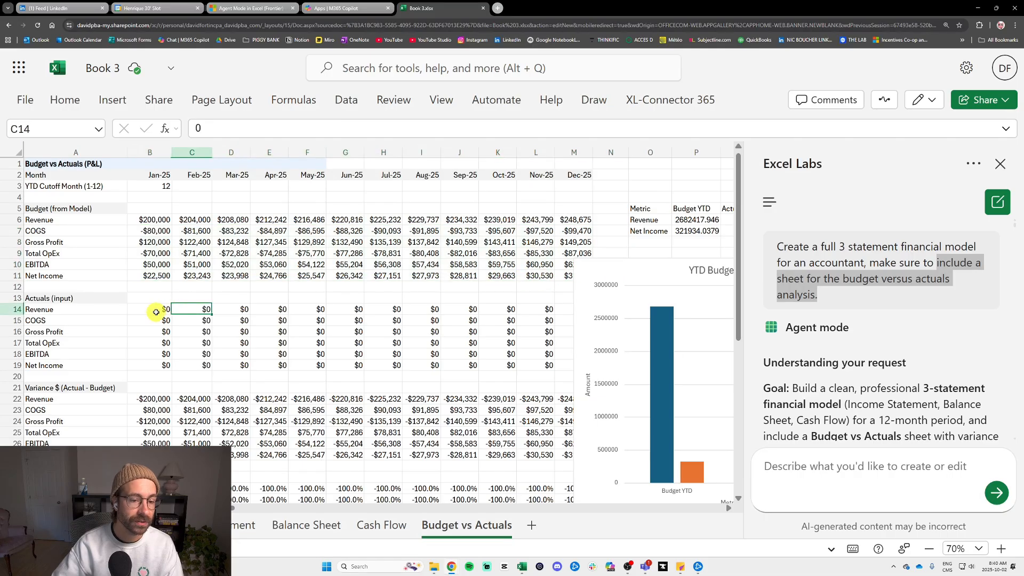
{"action": "type", "text": "3265555"}
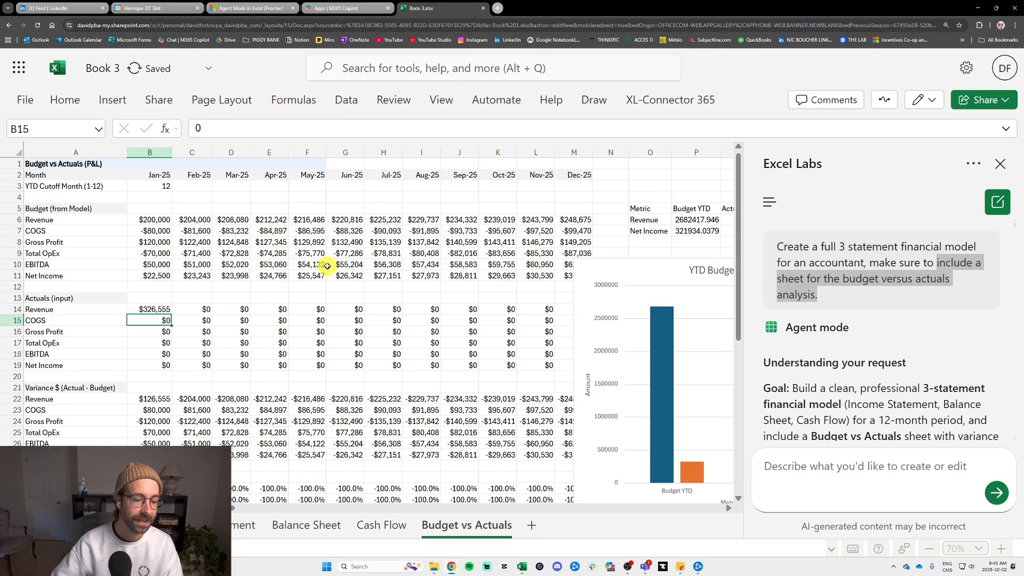
{"action": "type", "text": "8474"}
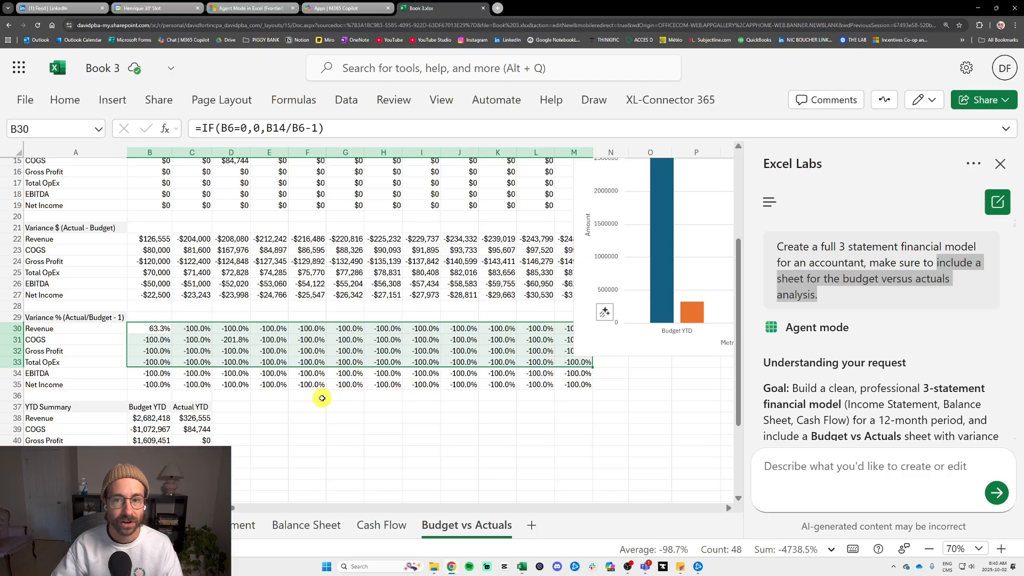
{"action": "mouse_move", "coordinate": [245, 402]}
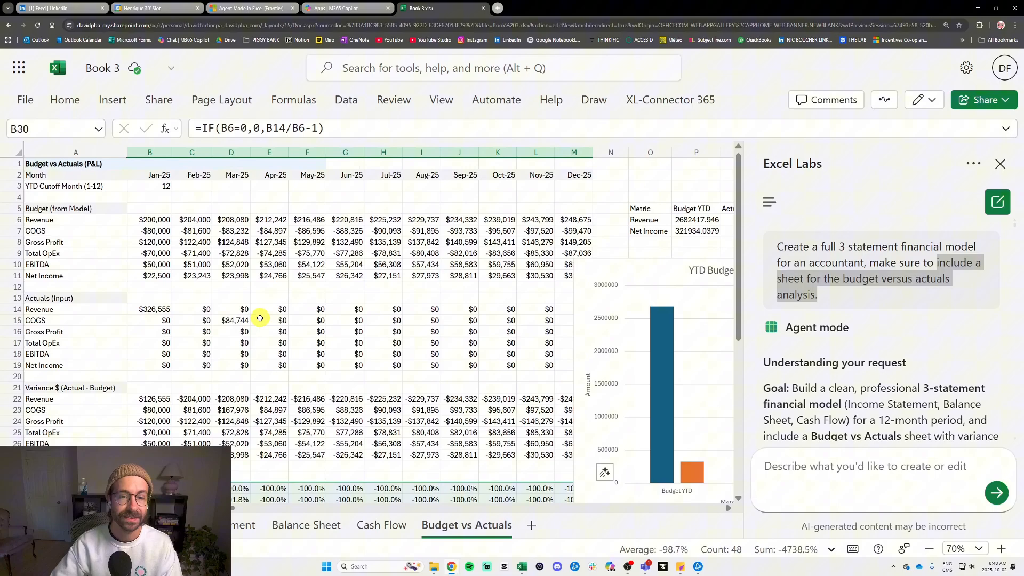
{"action": "scroll", "scroll_direction": "down", "scroll_amount": 3}
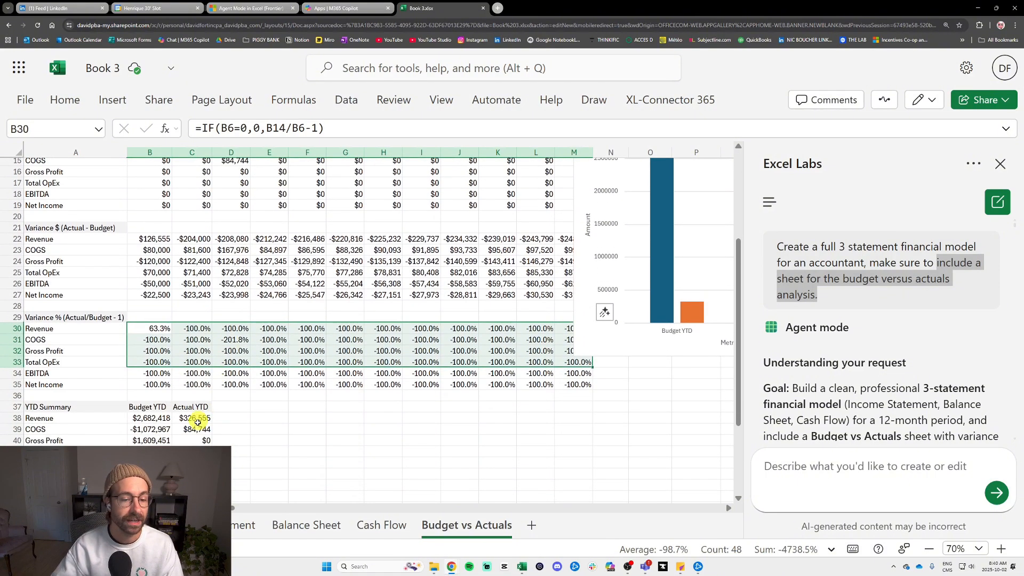
{"action": "left_click", "coordinate": [231, 362]}
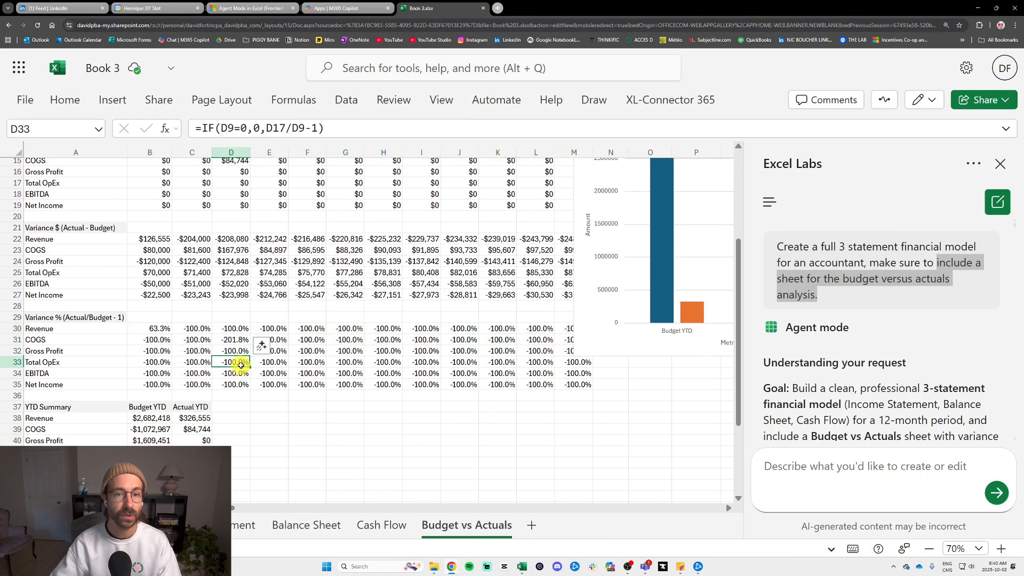